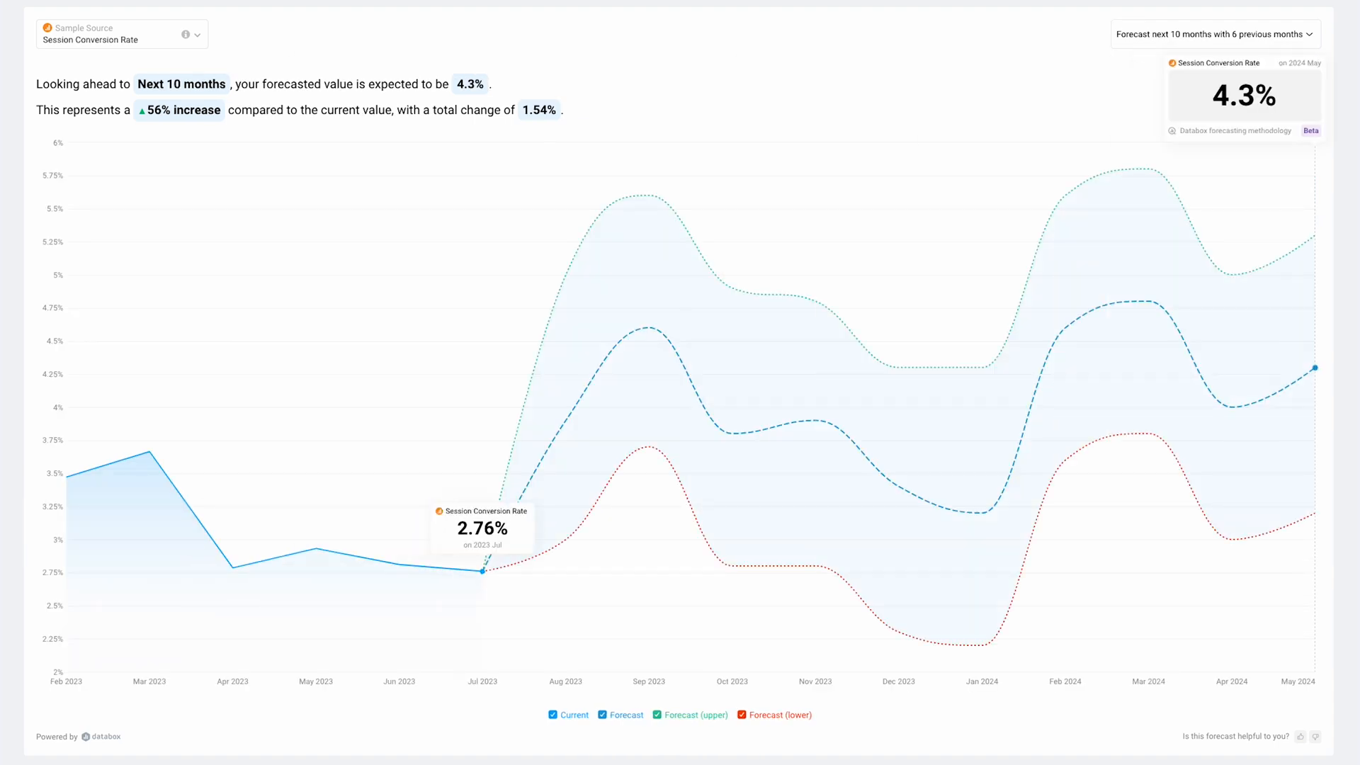
# Go to Forecasts in the sidebar, landing on the empty Metric Forecasts page
pyautogui.click(61, 328)
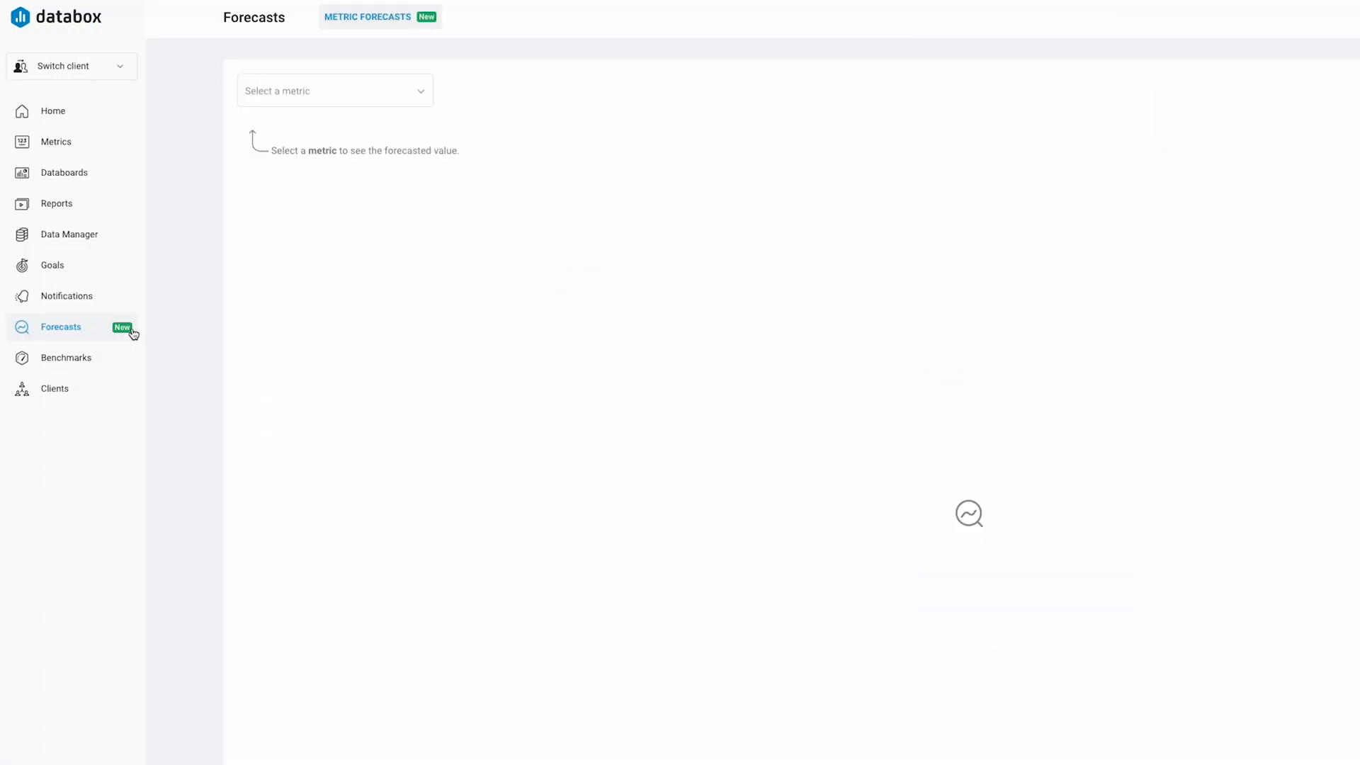
# Choose Active Users from the Sample Source as the metric to forecast
pyautogui.click(334, 91)
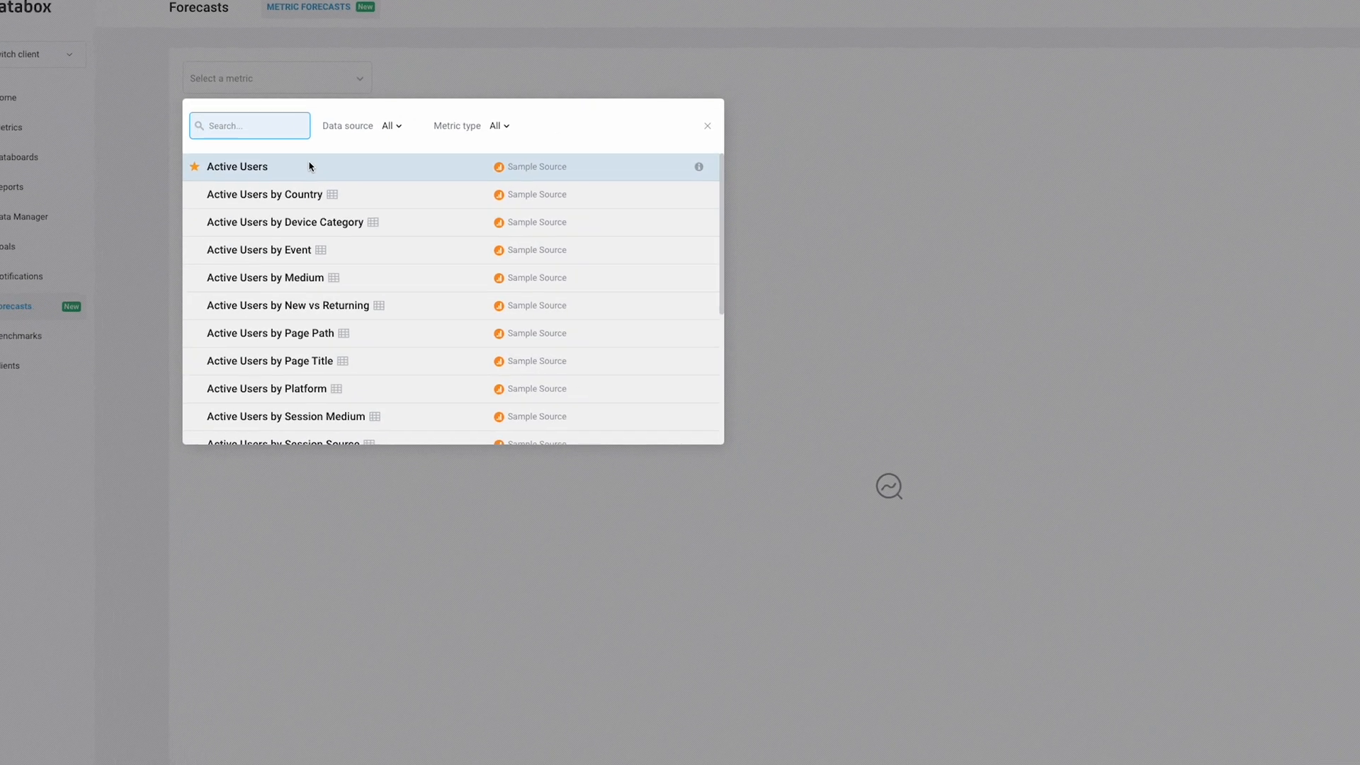
pyautogui.click(237, 167)
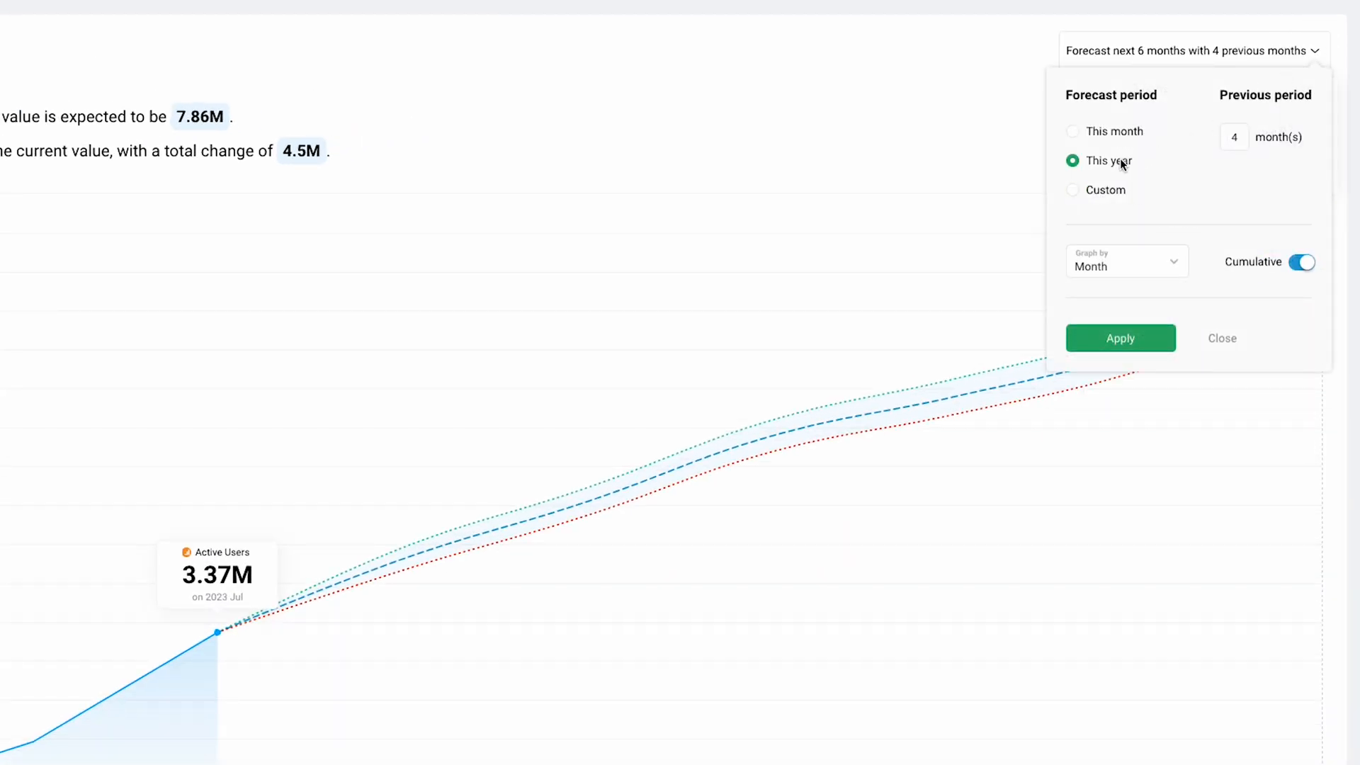
# Apply a custom forecast period of next 3 months with 4 previous months, graphed by week
pyautogui.click(1072, 130)
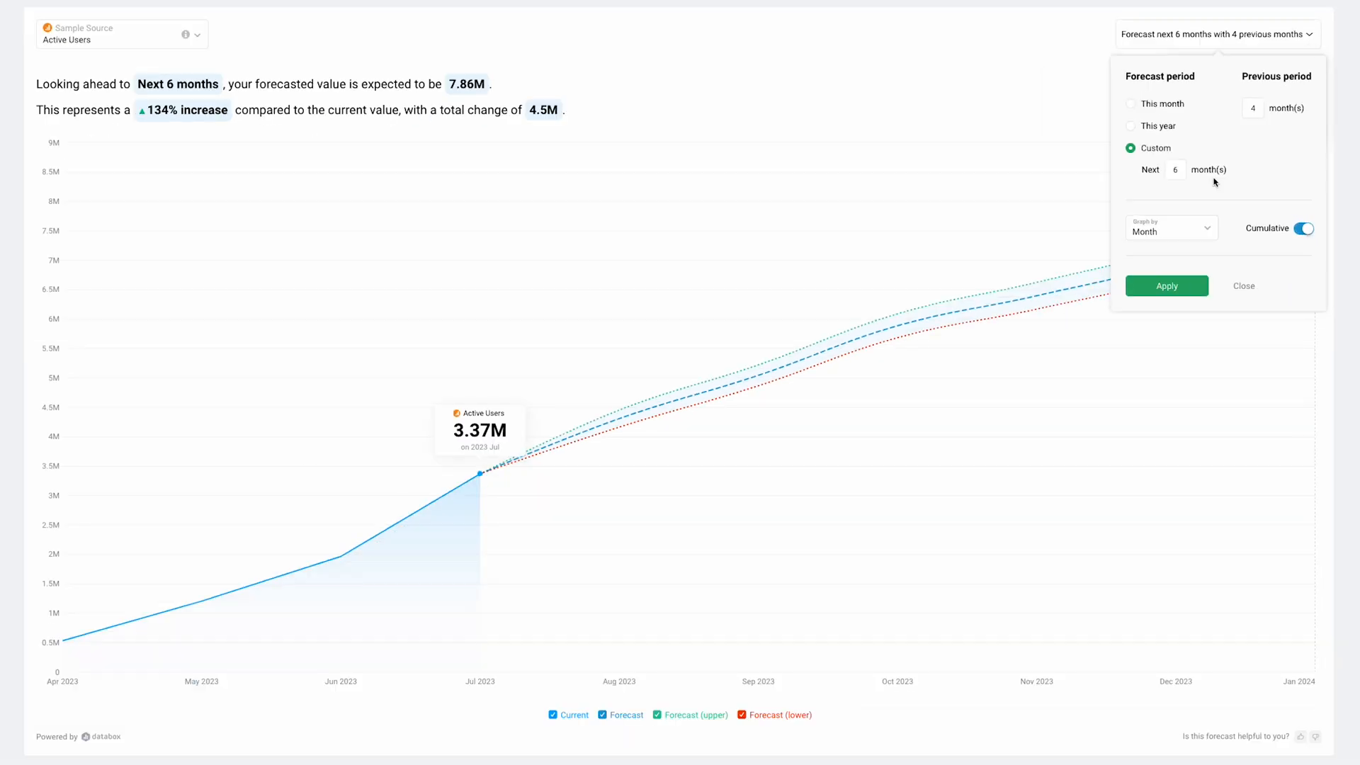
pyautogui.click(1166, 285)
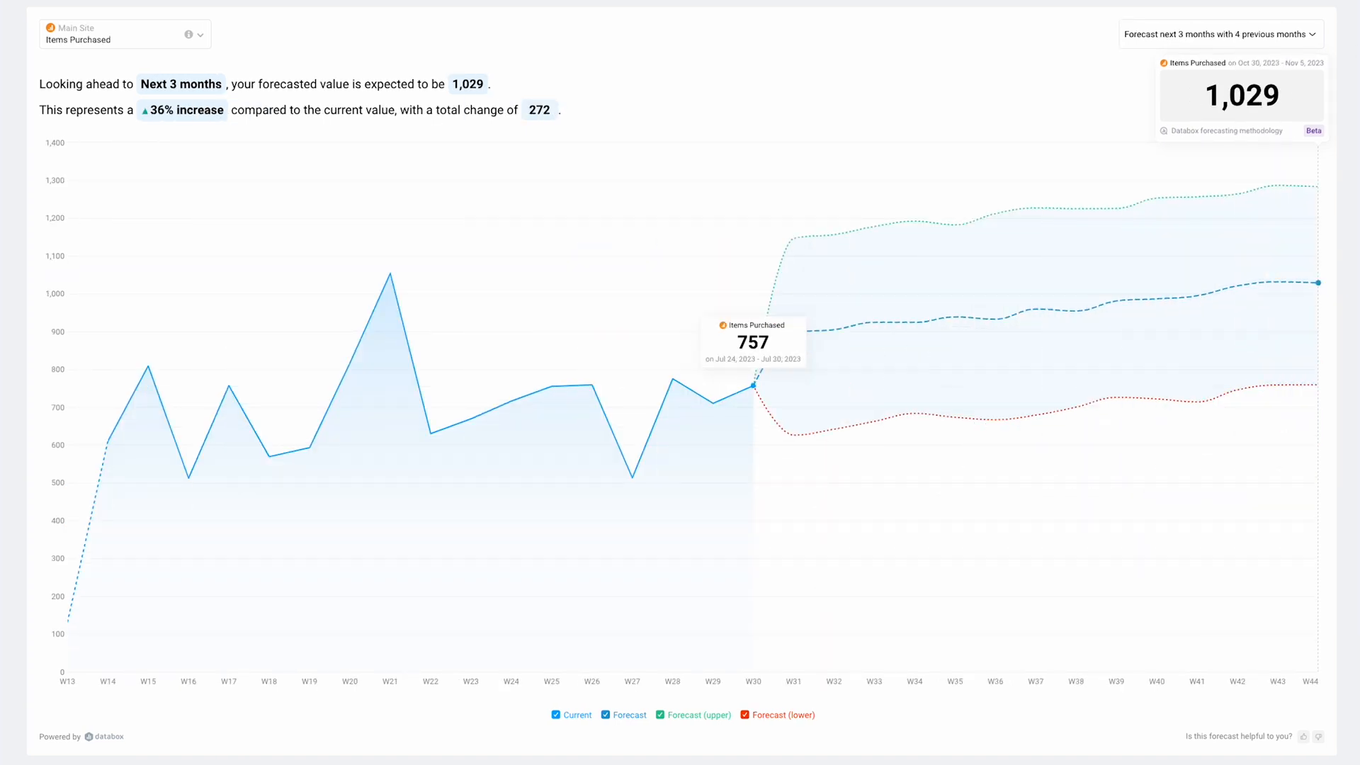
# Show the Active Users forecast for next 3 months with 2 previous months, projecting 6.68M
pyautogui.click(1218, 34)
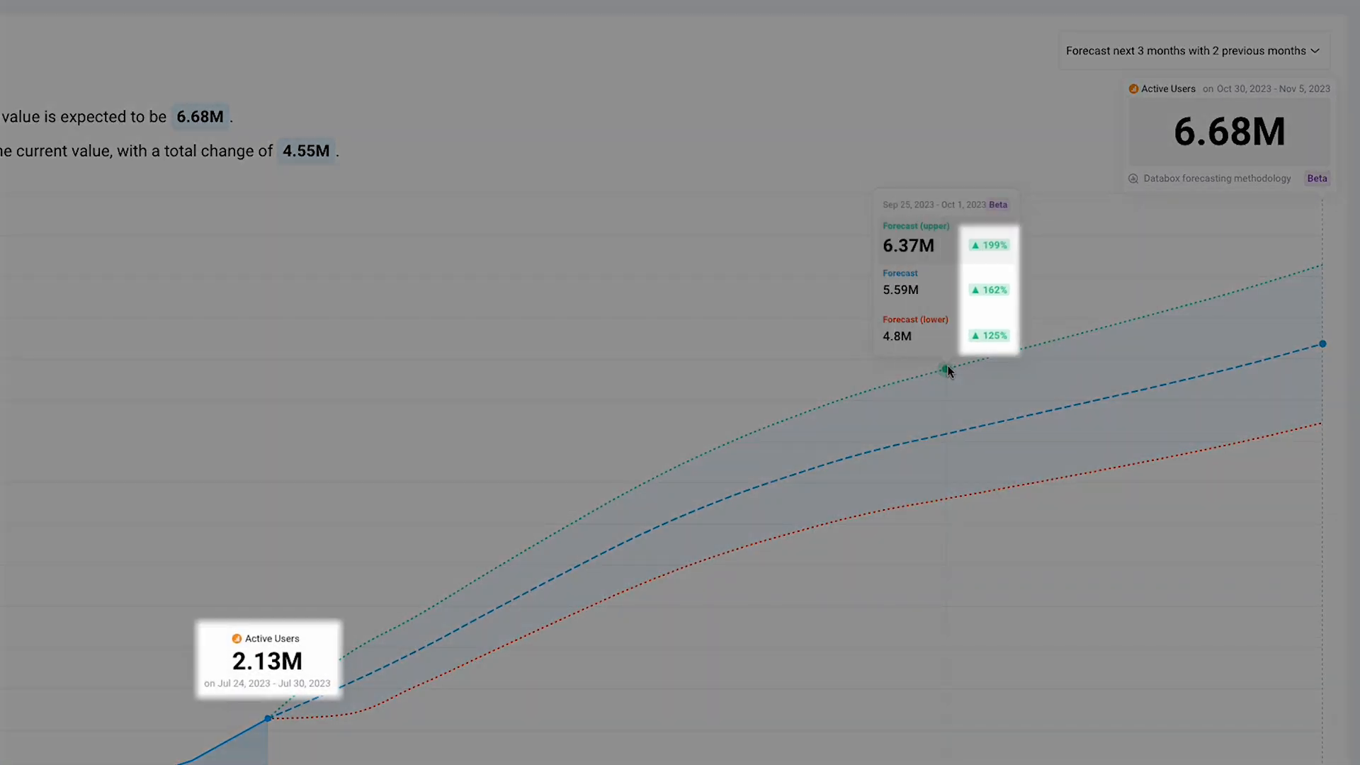
pyautogui.moveTo(796, 415)
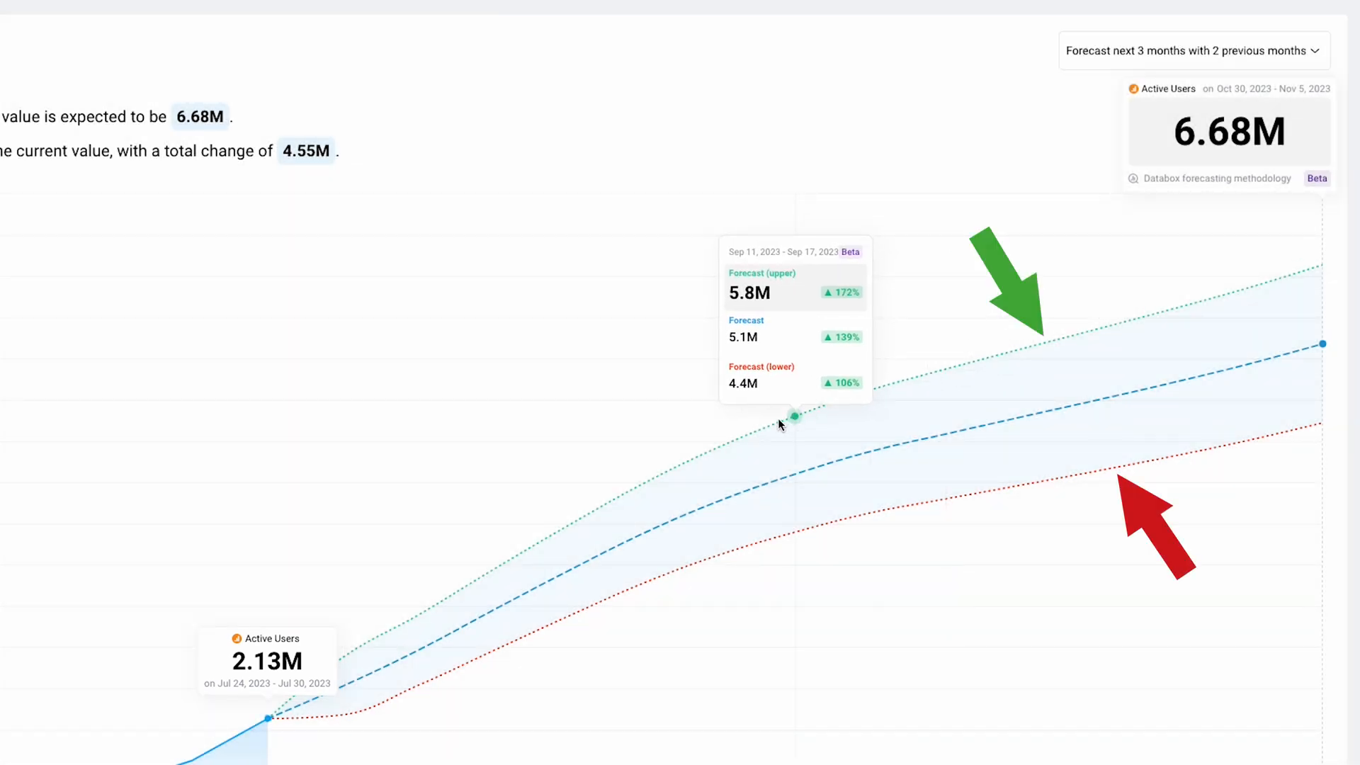
pyautogui.moveTo(609, 605)
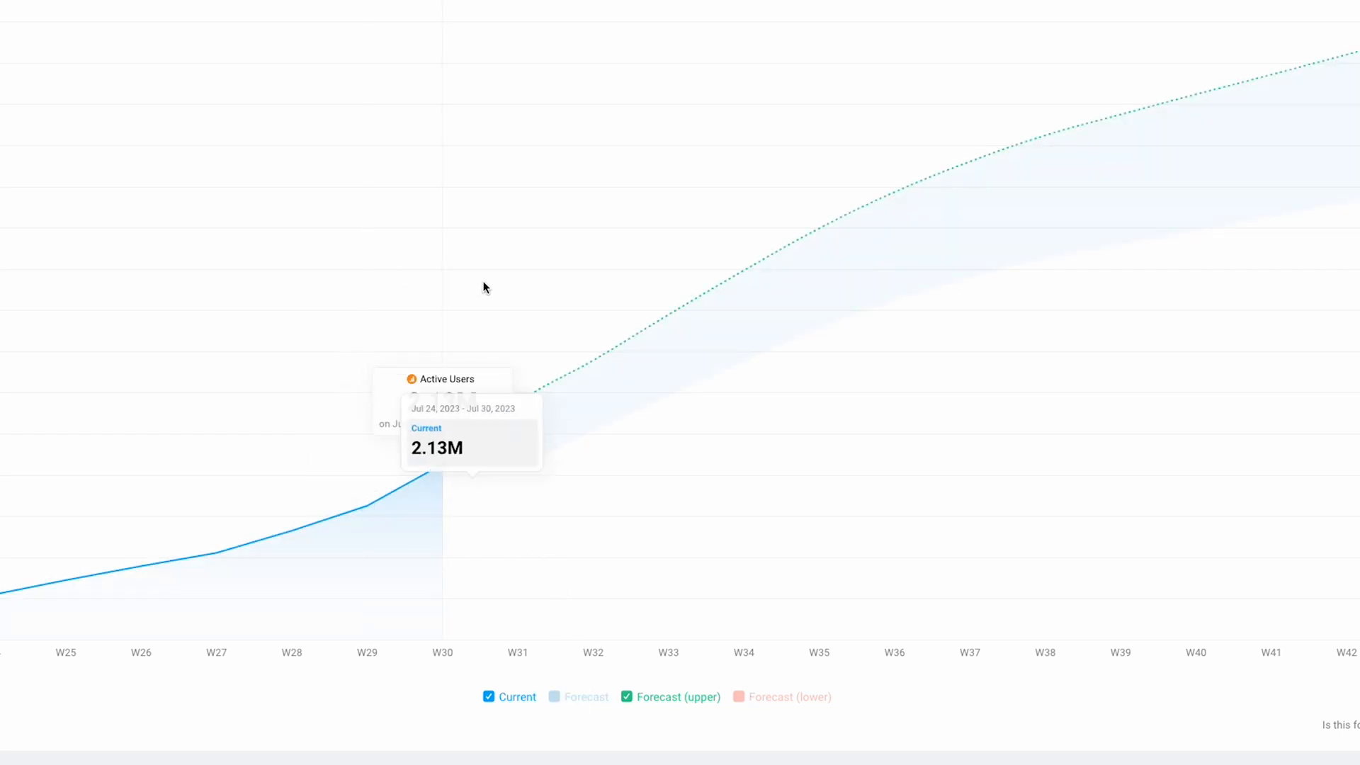
pyautogui.moveTo(746, 269)
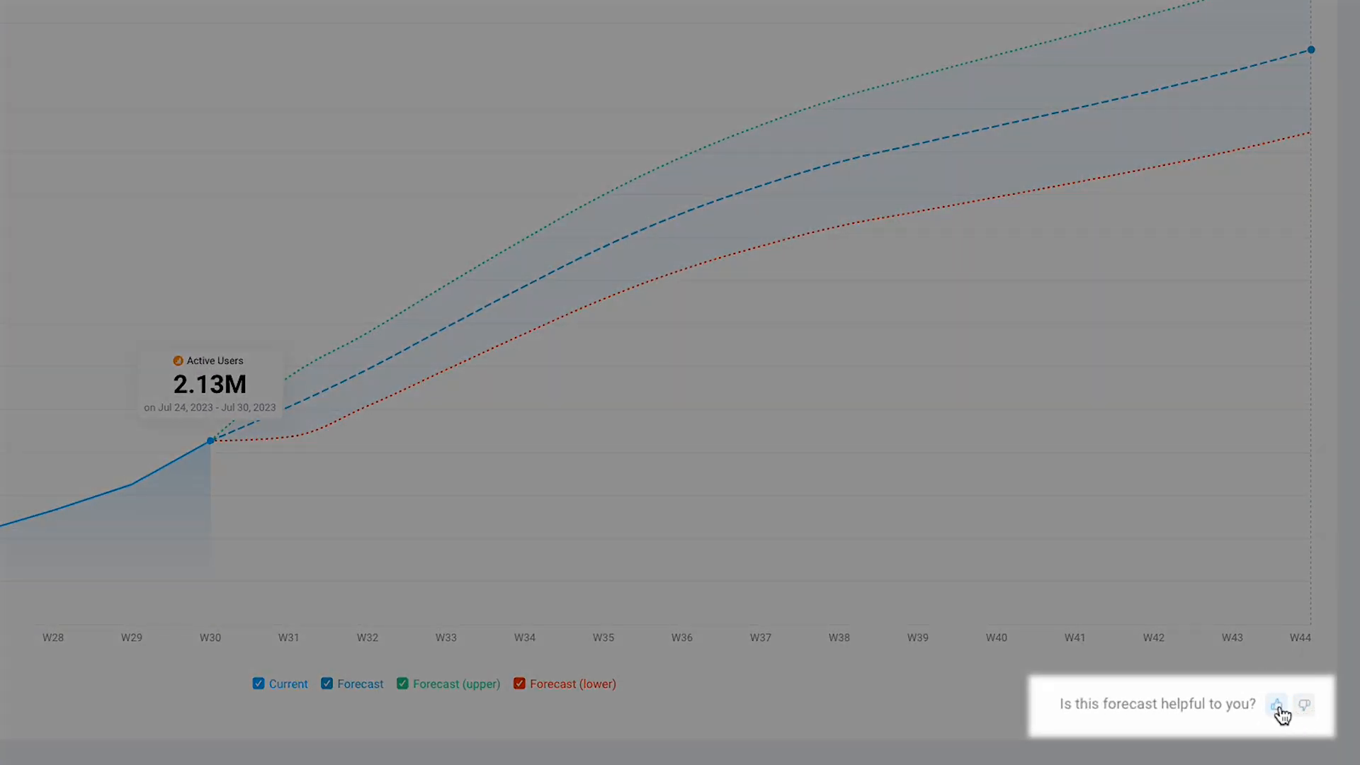
# Rate the forecast thumbs-down as 'overly conservative or too low' and submit the feedback
pyautogui.click(1275, 704)
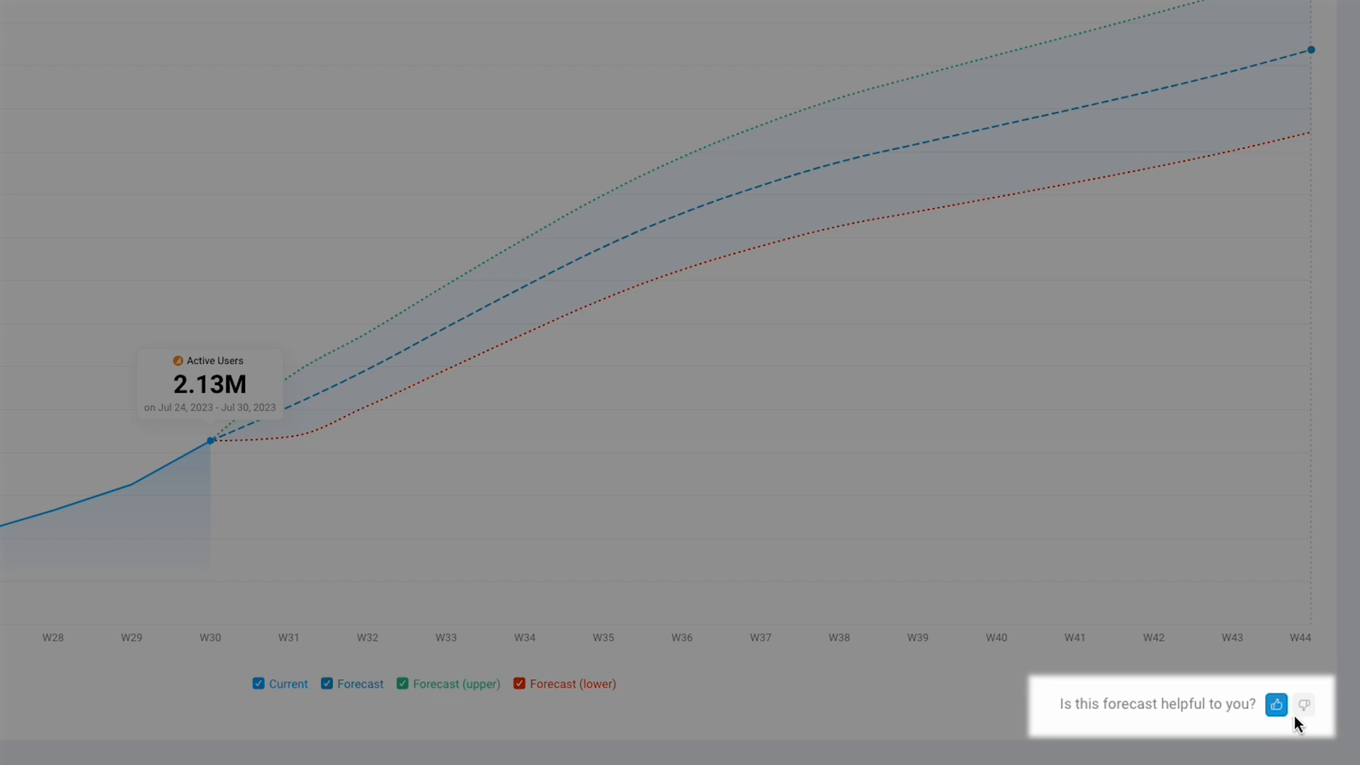
pyautogui.click(1304, 703)
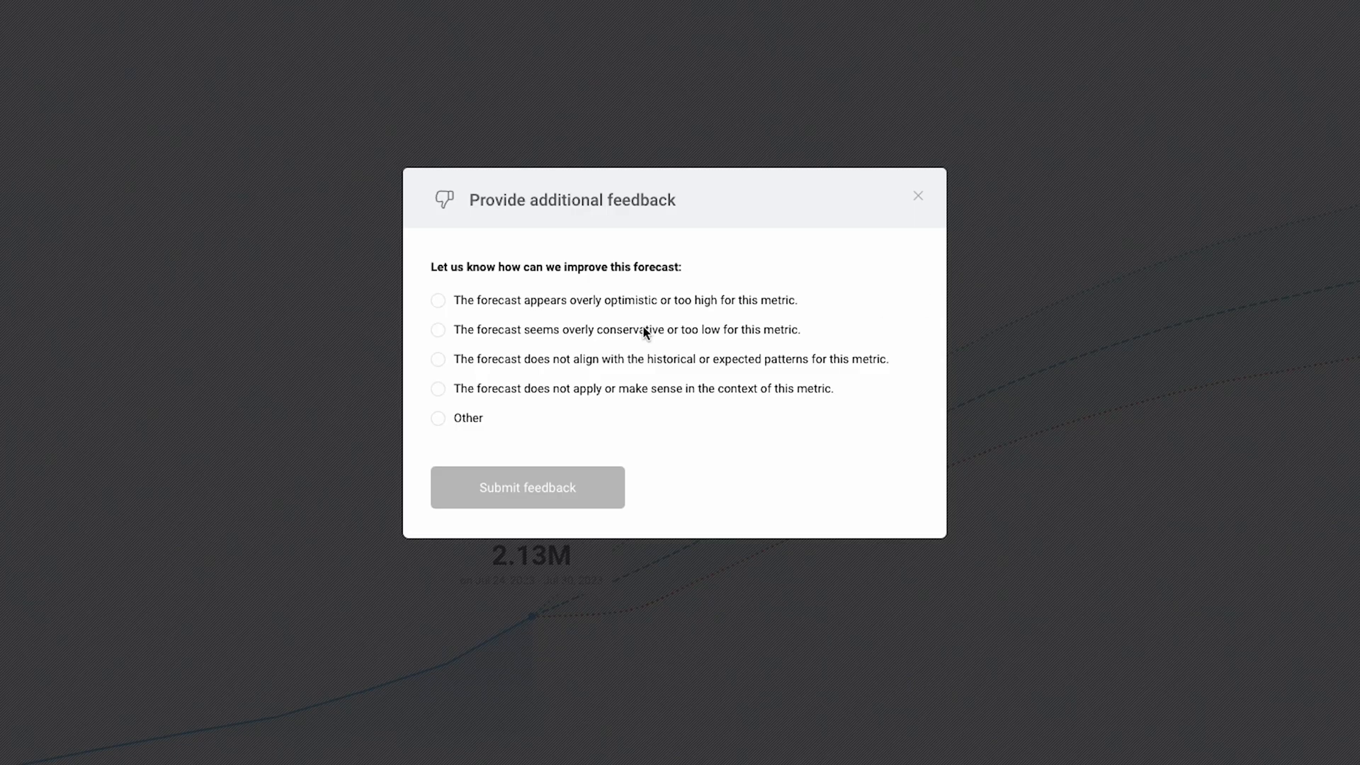
pyautogui.click(437, 330)
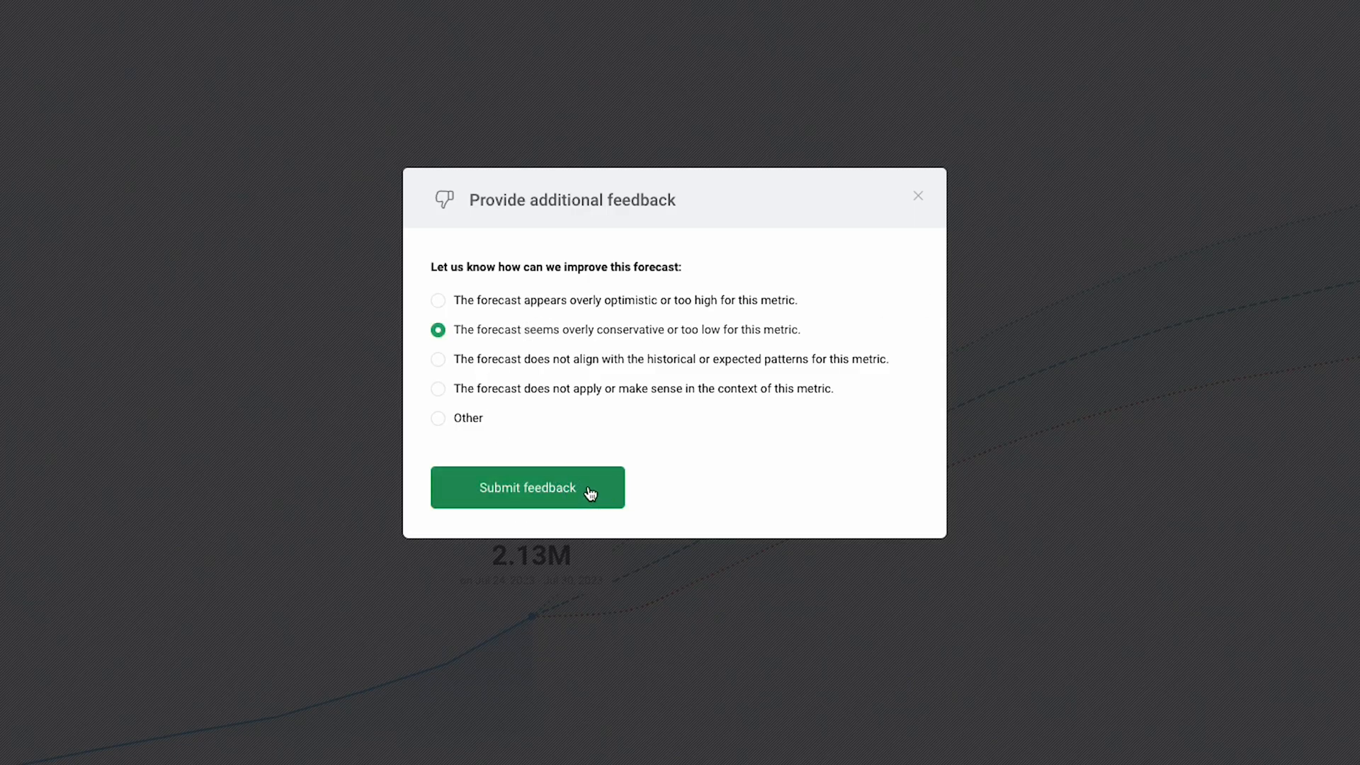
pyautogui.click(527, 486)
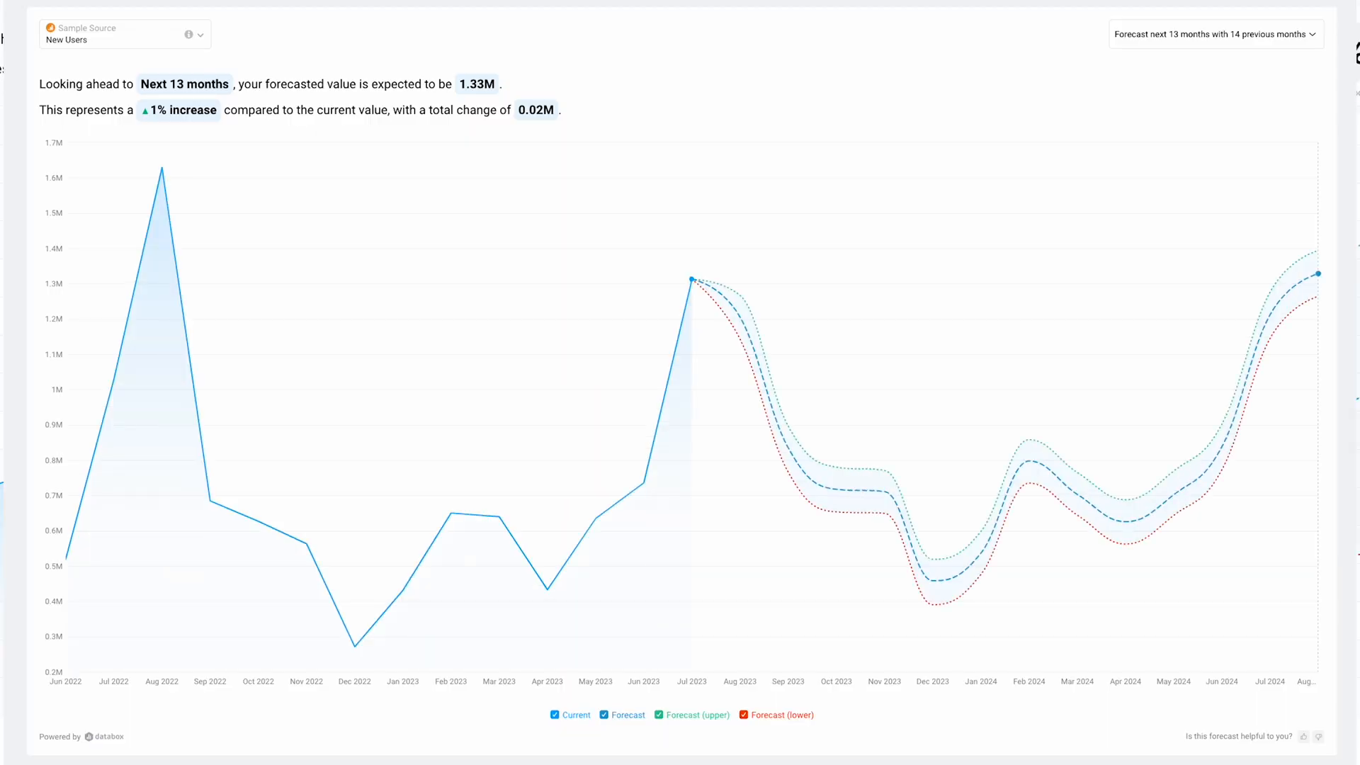
pyautogui.moveTo(692, 279)
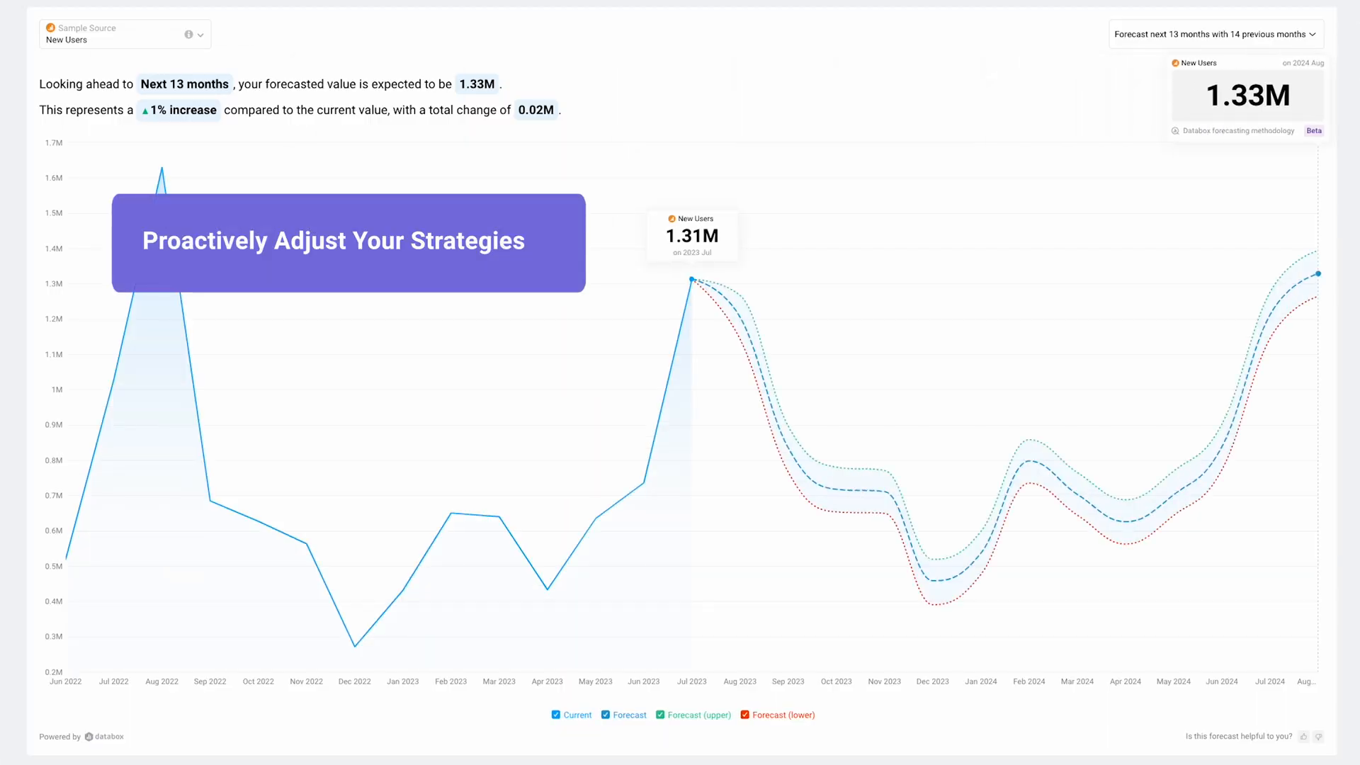